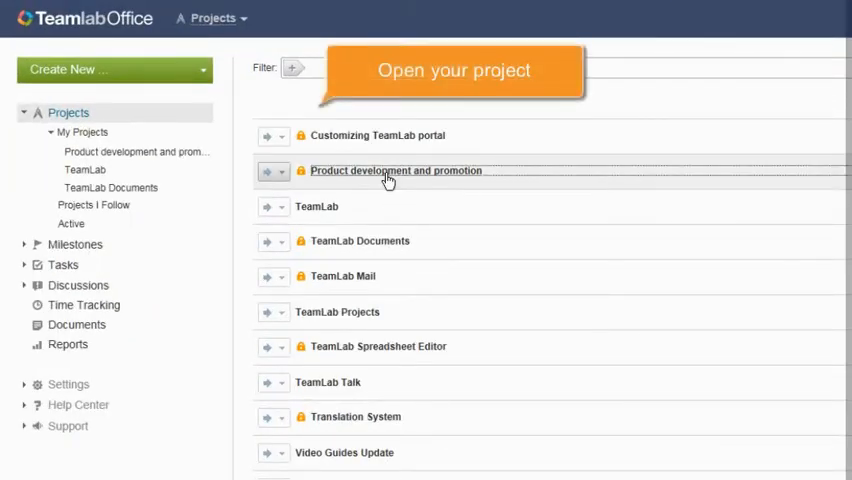
- Open the Product development and promotion project and switch to its Gantt chart view
left_click(396, 170)
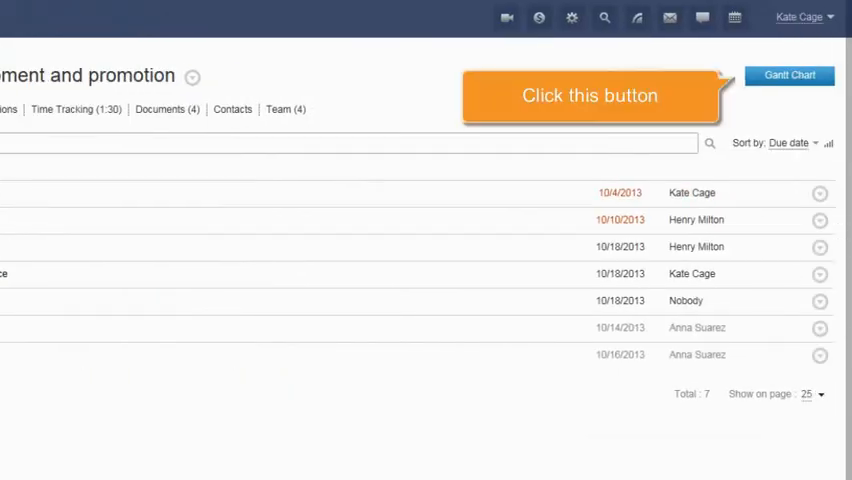
left_click(788, 76)
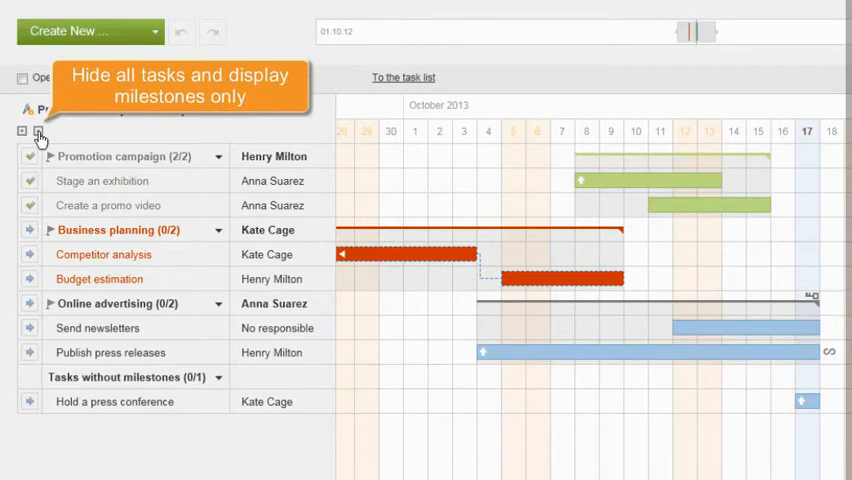
left_click(38, 132)
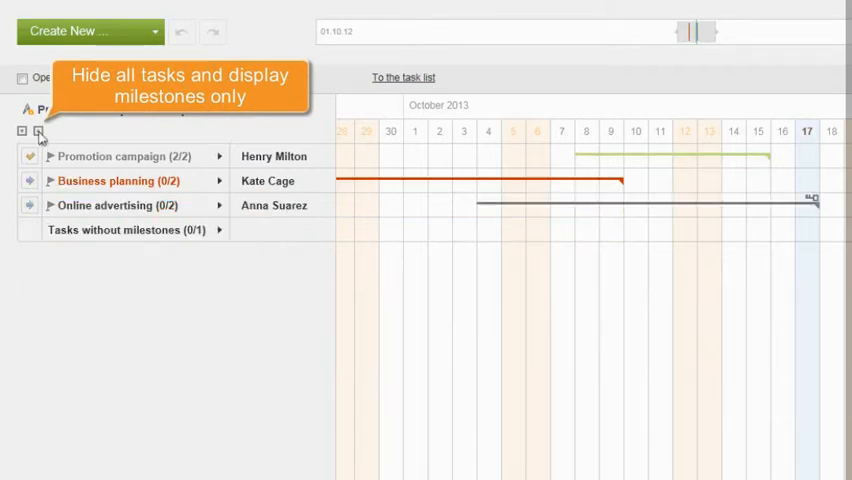
left_click(38, 132)
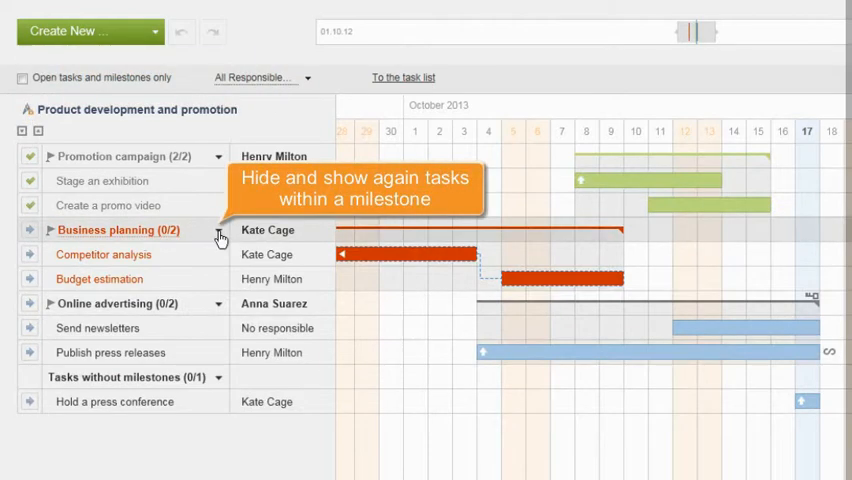
left_click(48, 230)
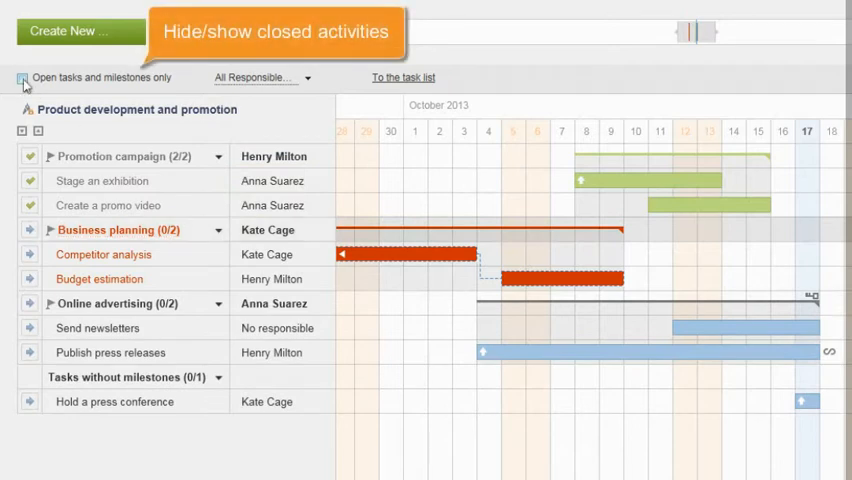
left_click(22, 76)
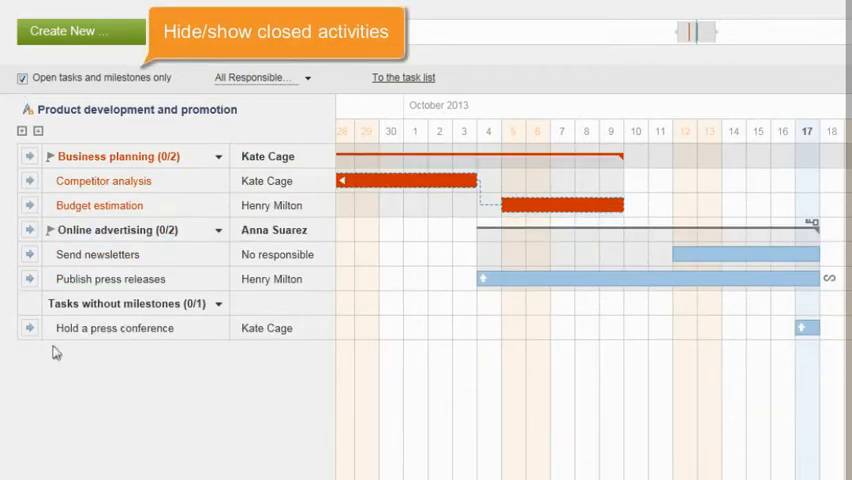
left_click(22, 78)
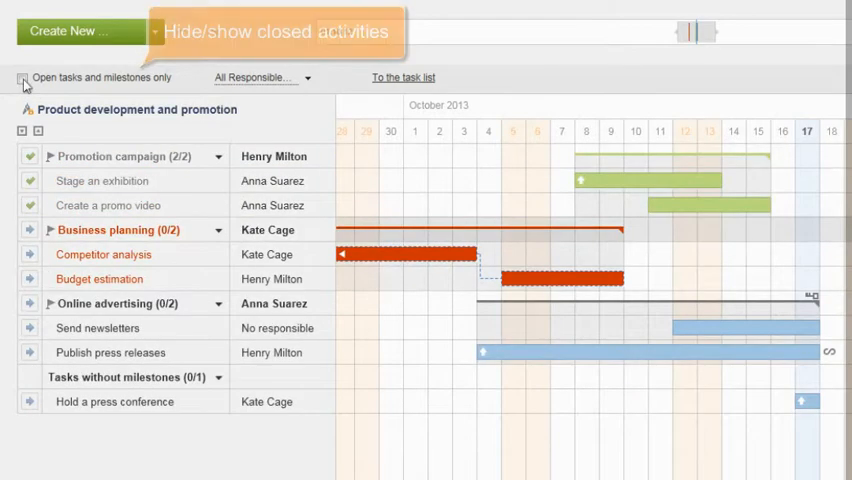
left_click(262, 76)
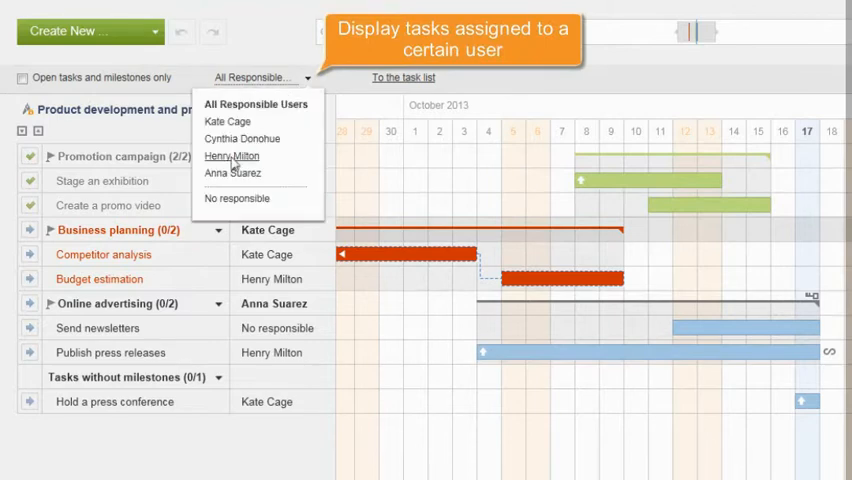
left_click(232, 156)
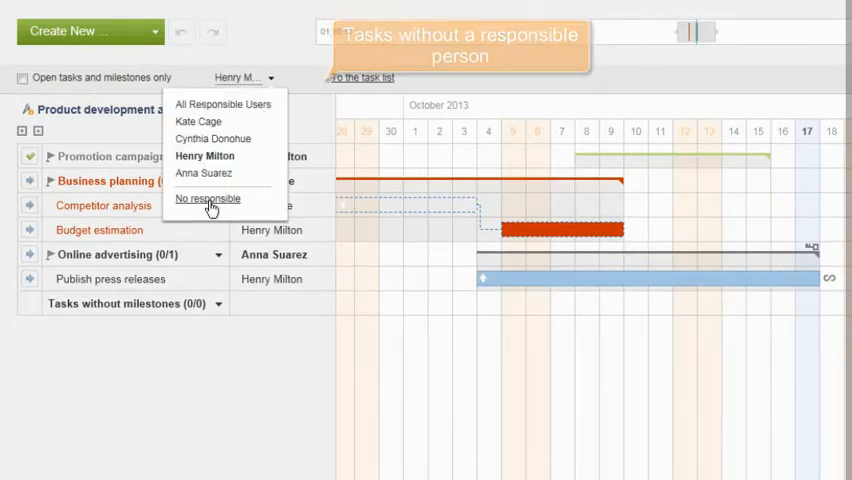
left_click(208, 198)
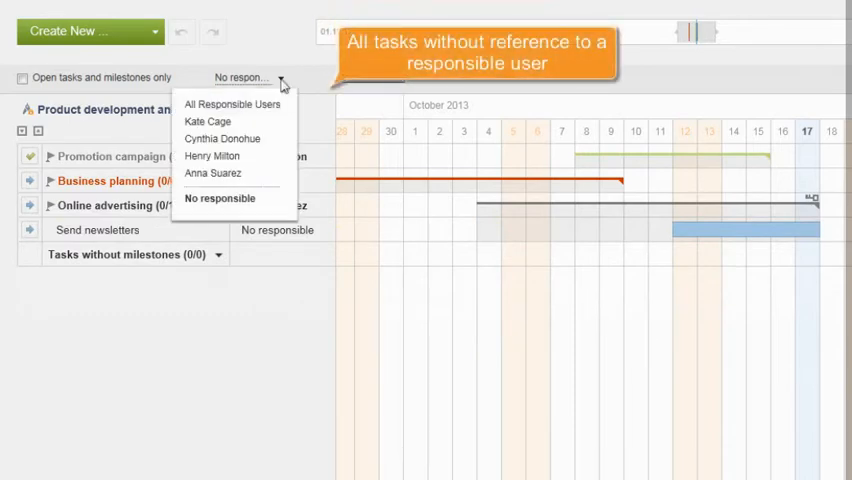
left_click(232, 104)
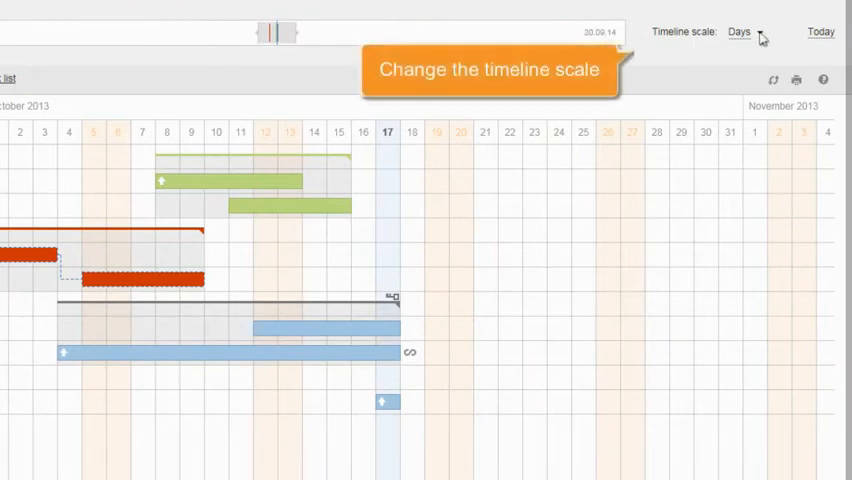
left_click(744, 32)
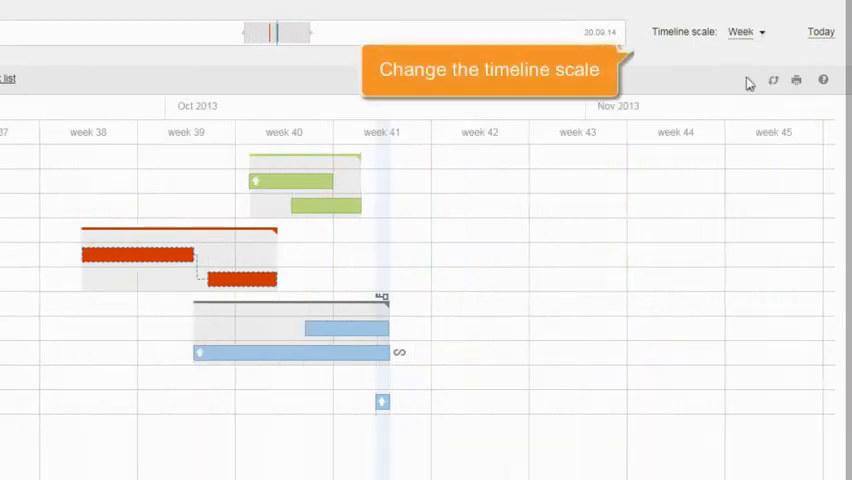
left_click(744, 32)
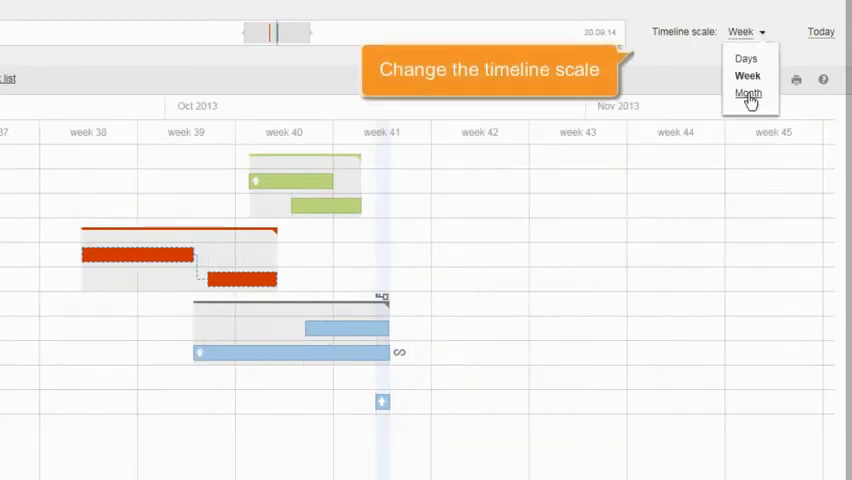
left_click(748, 92)
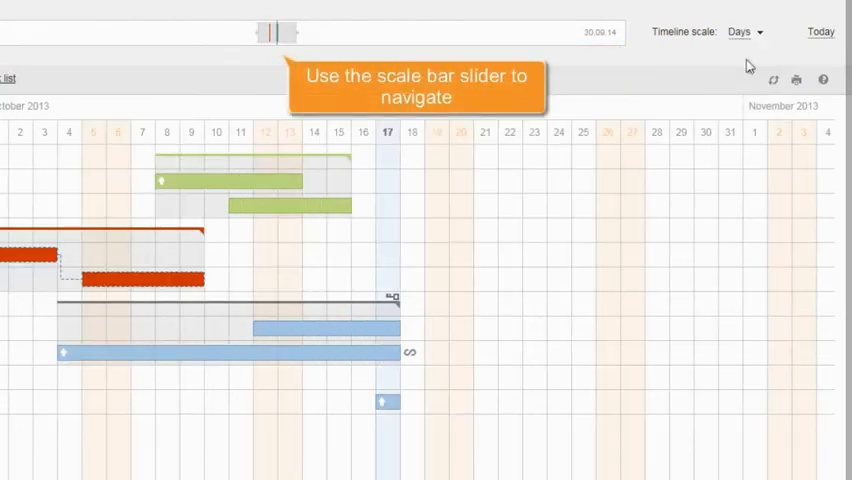
left_click_drag(272, 32, 280, 32)
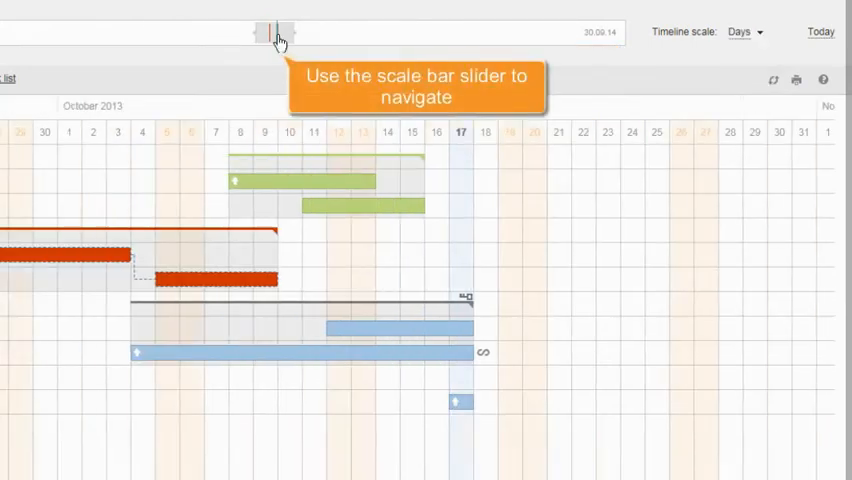
left_click_drag(270, 32, 290, 32)
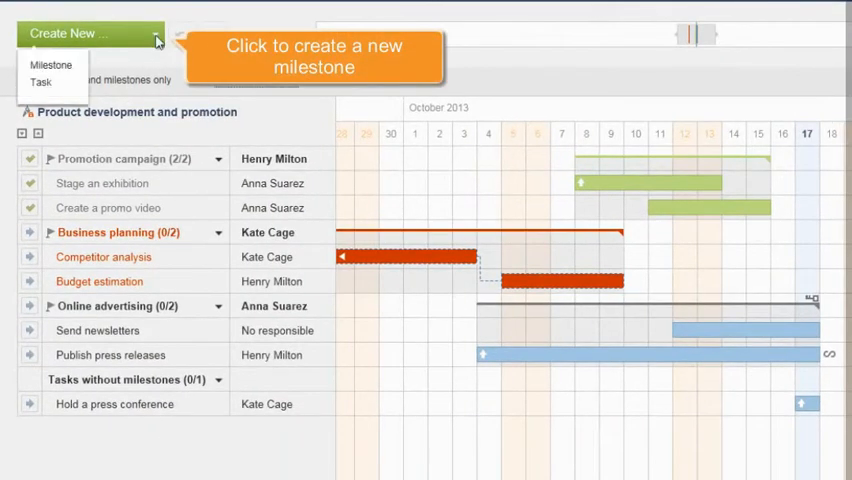
left_click(50, 64)
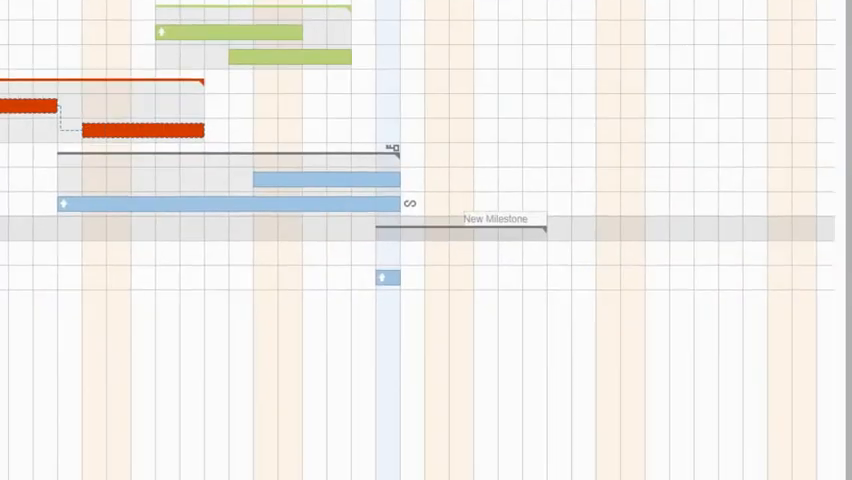
type("Consumer promotion (0/0")
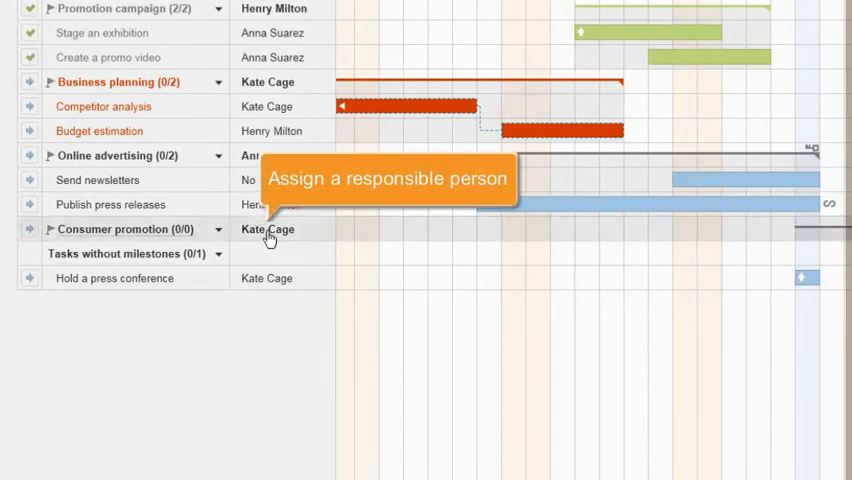
left_click(268, 228)
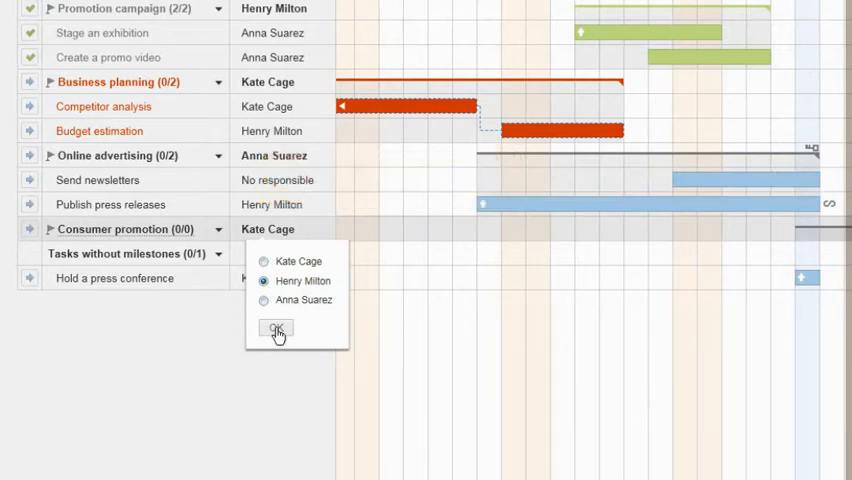
left_click(276, 328)
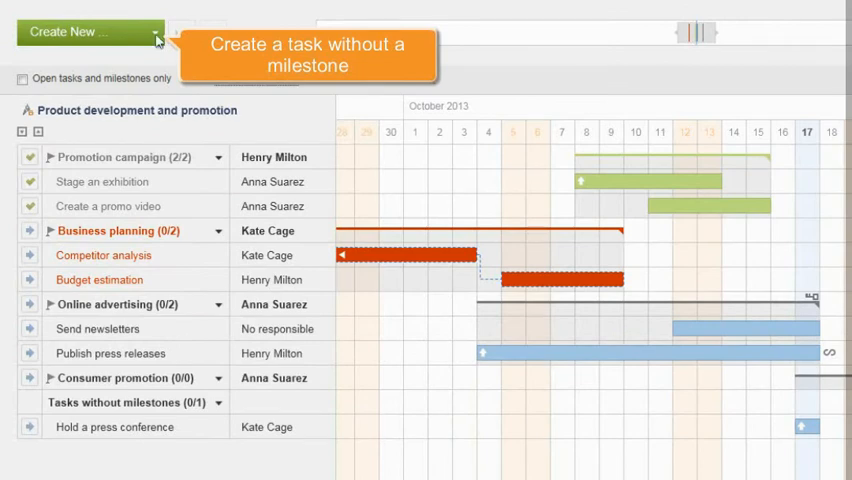
left_click(84, 32)
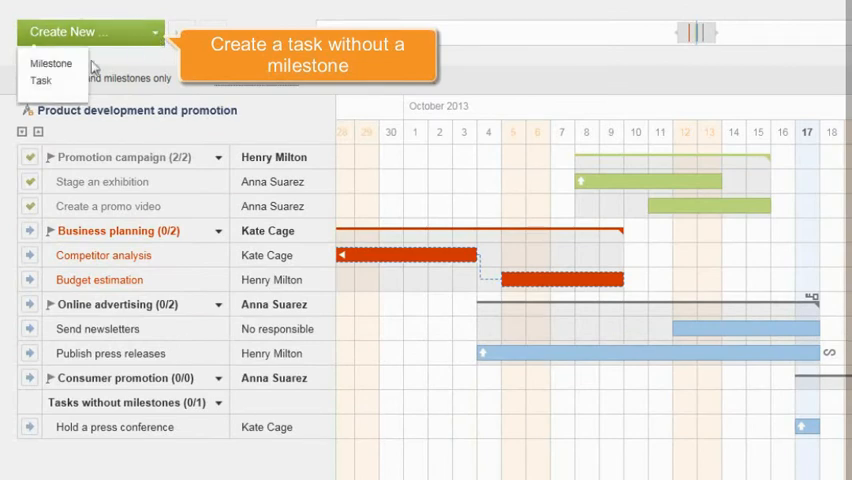
left_click(40, 80)
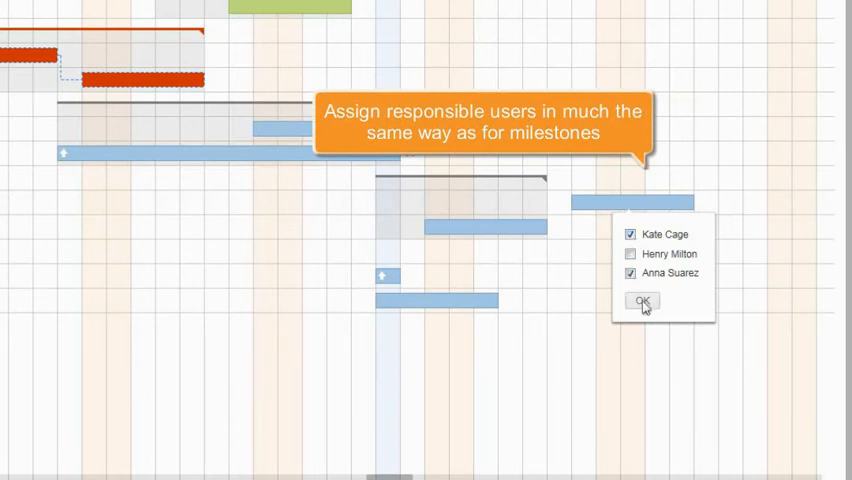
left_click(644, 300)
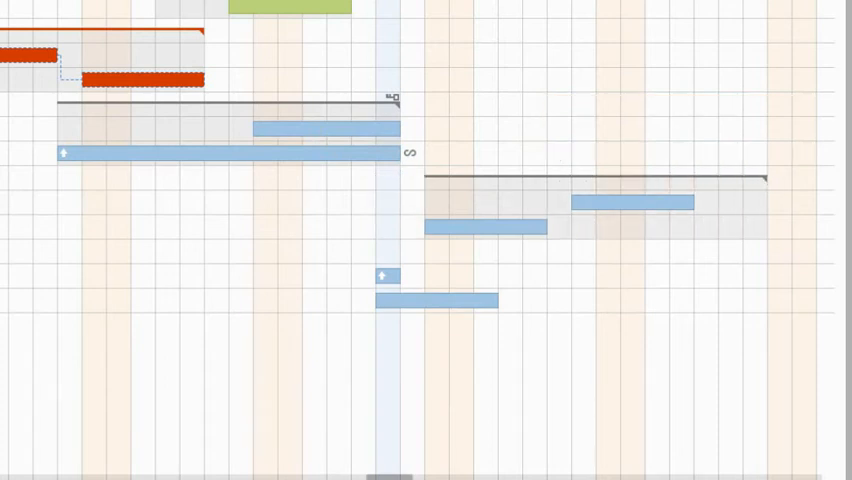
- Start a new dependency link from the Distribute coupons task bar
left_click(436, 300)
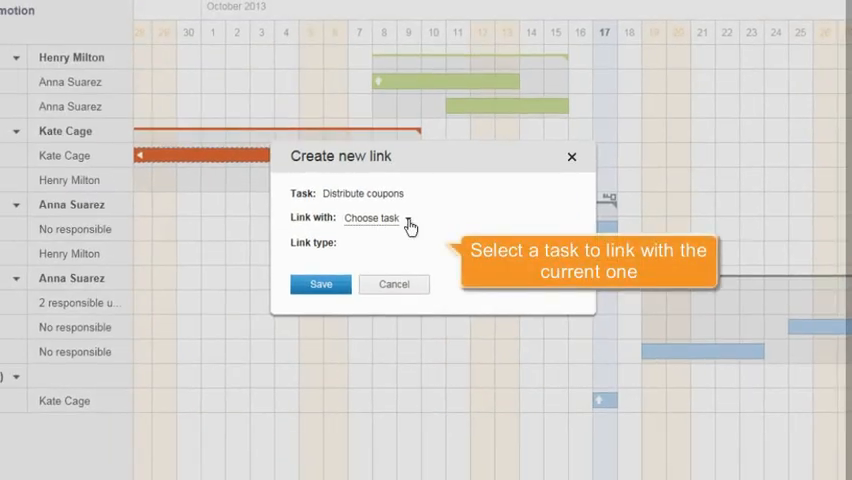
- Link Distribute coupons end-to-start with Prepare gifts for purchase, then start another link on the chart
left_click(376, 218)
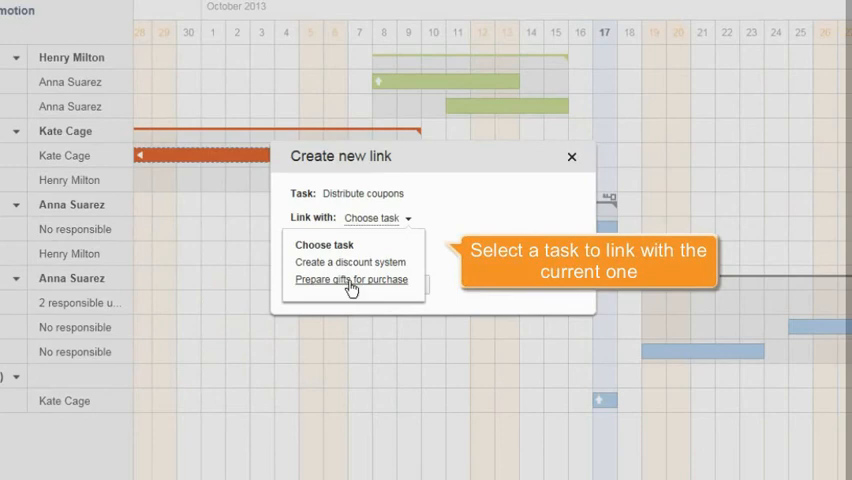
left_click(352, 280)
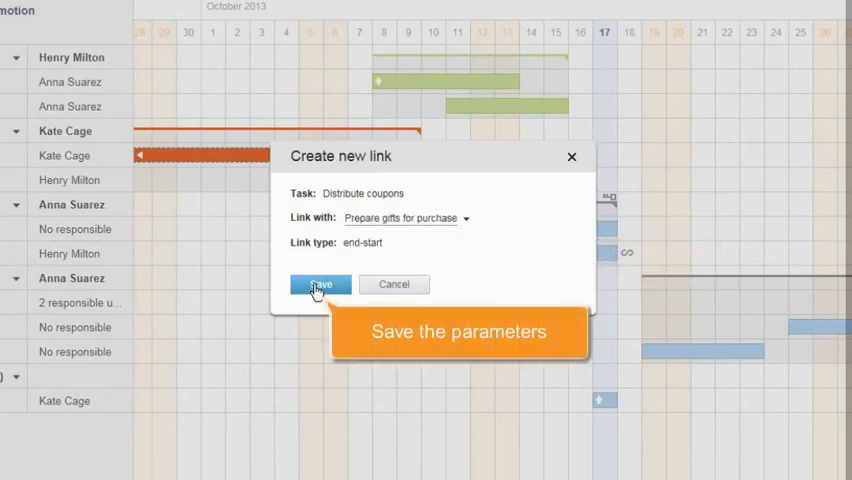
left_click(320, 284)
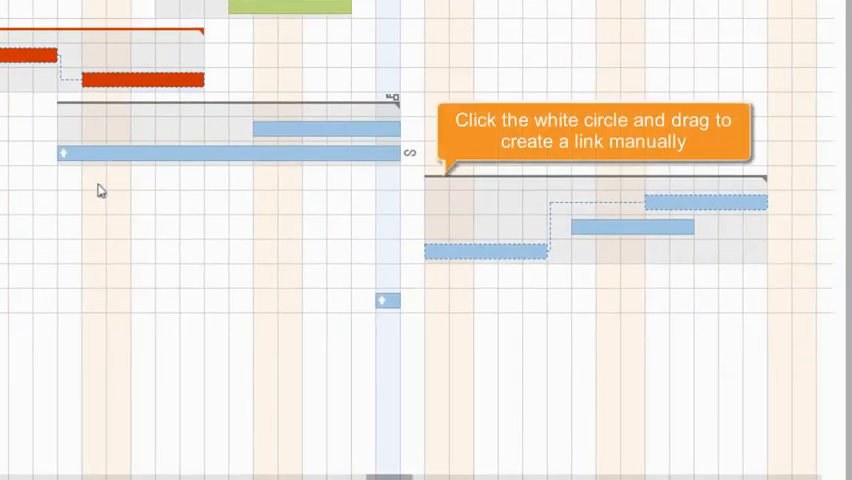
left_click(484, 254)
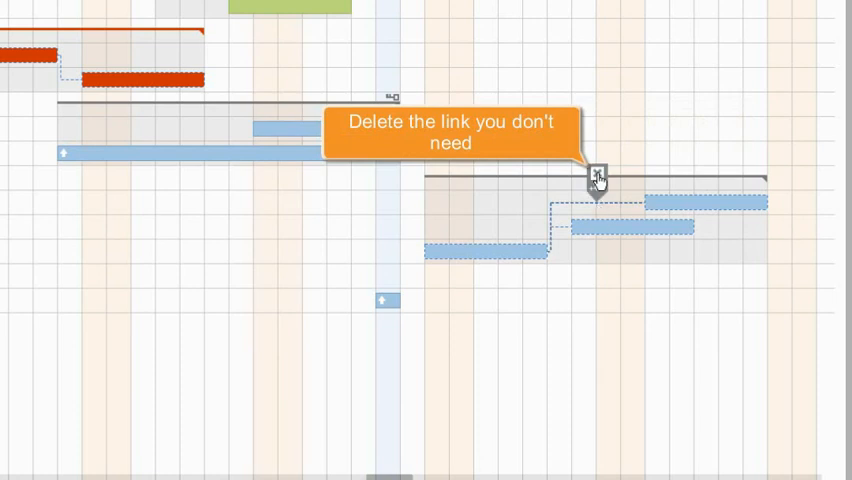
- Delete the unneeded task link and show the floating menu of the topmost task
left_click(600, 178)
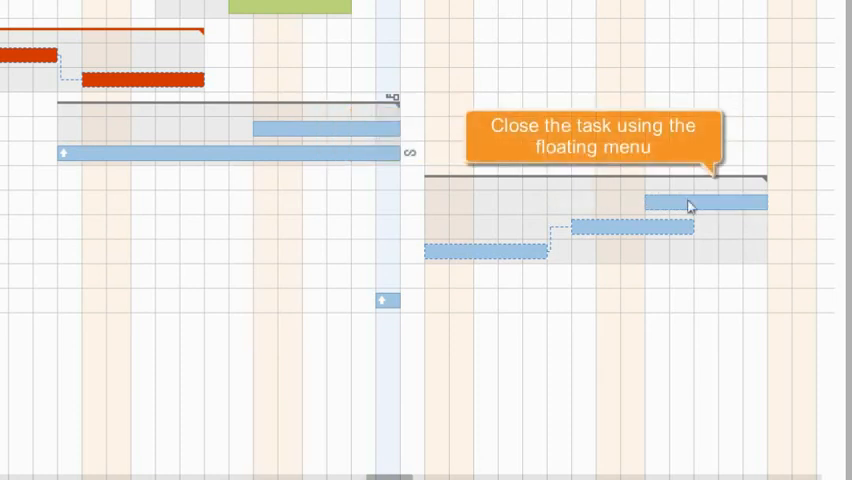
left_click(706, 202)
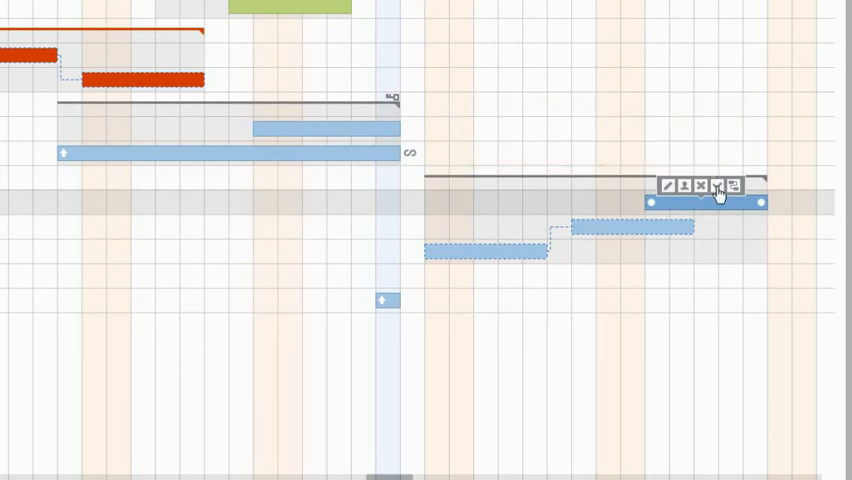